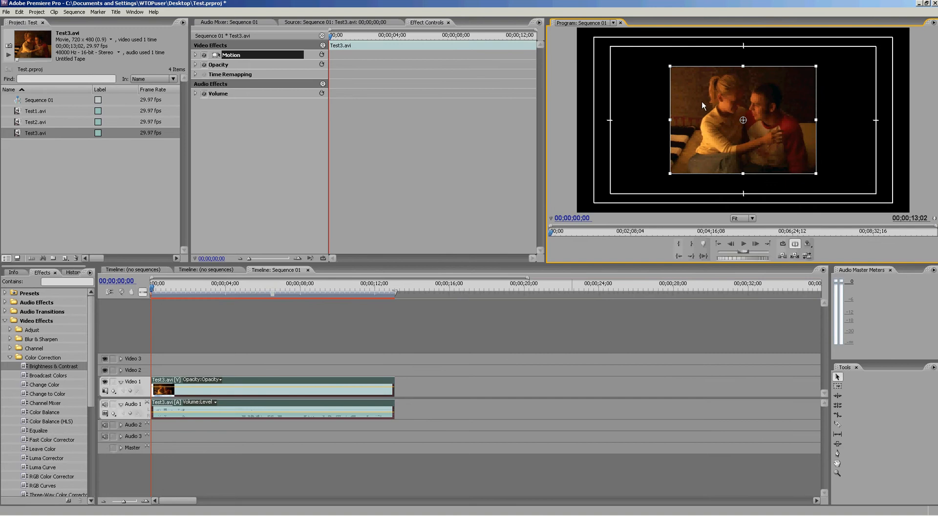
Nudge Test3.avi slightly off centre within the Program monitor frame.
drag(743, 120, 771, 126)
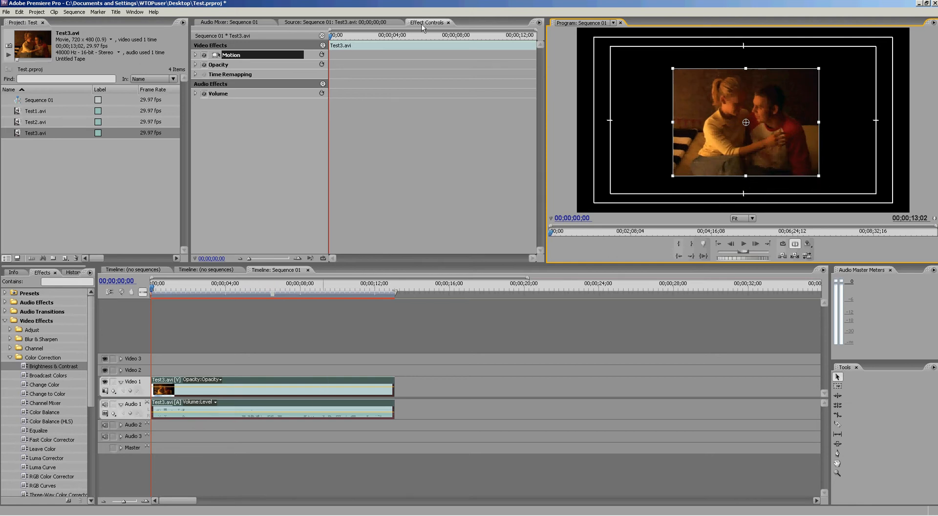
Shrink Test3.avi to a small picture and park it in the frame's bottom-right corner.
click(427, 23)
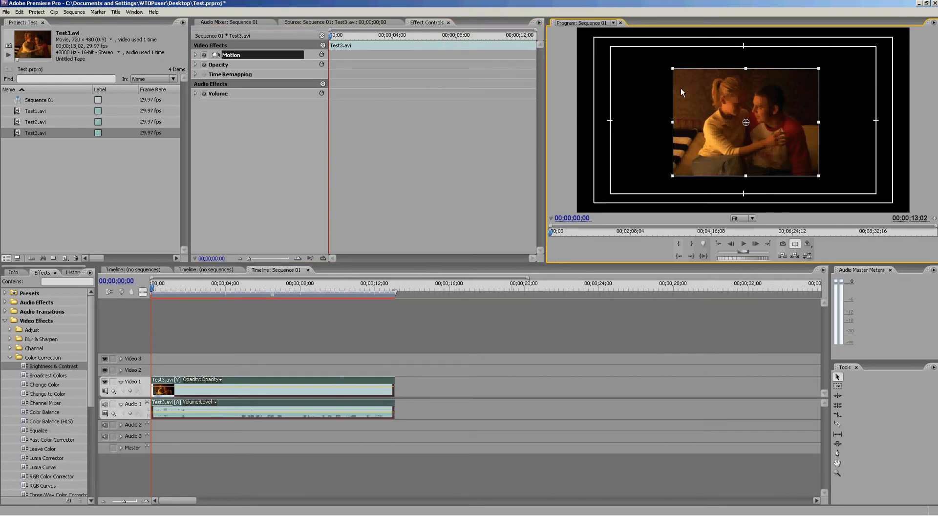
mouse_move(796, 54)
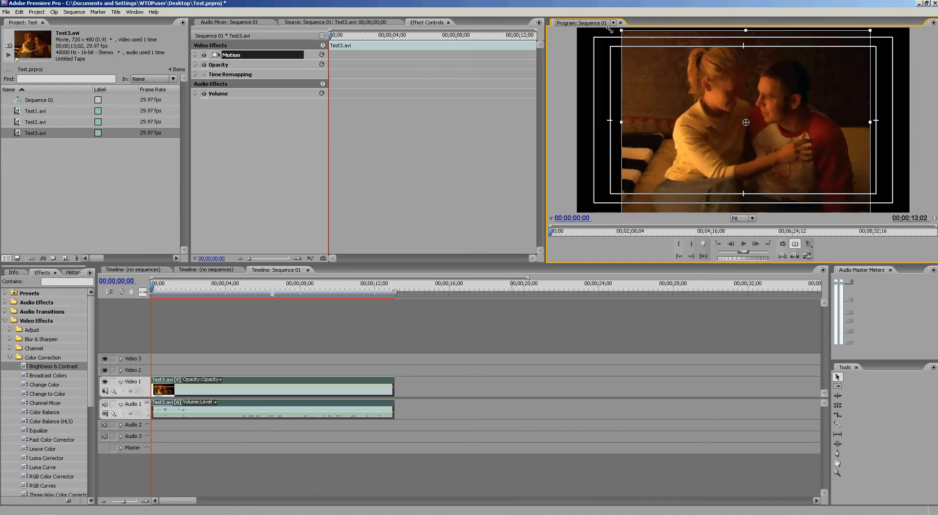
drag(621, 37, 647, 53)
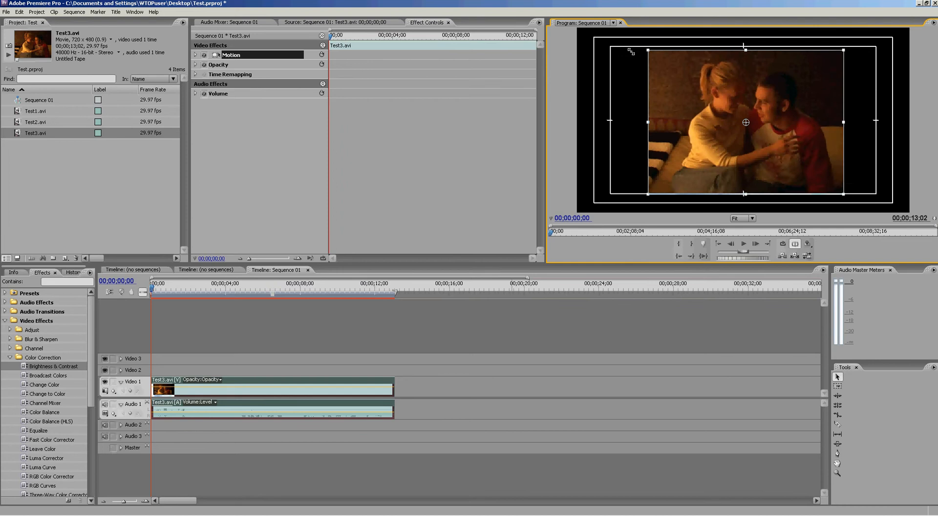
drag(745, 121, 809, 166)
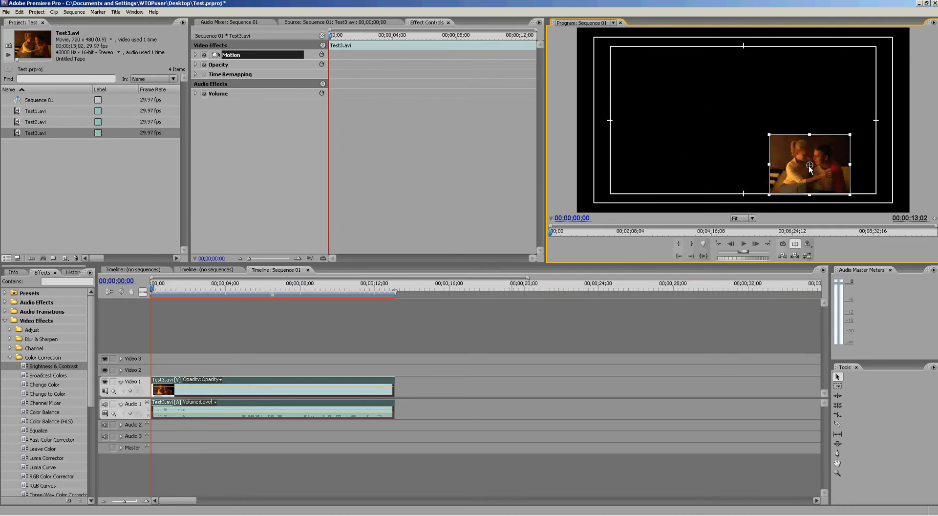
drag(809, 166, 830, 160)
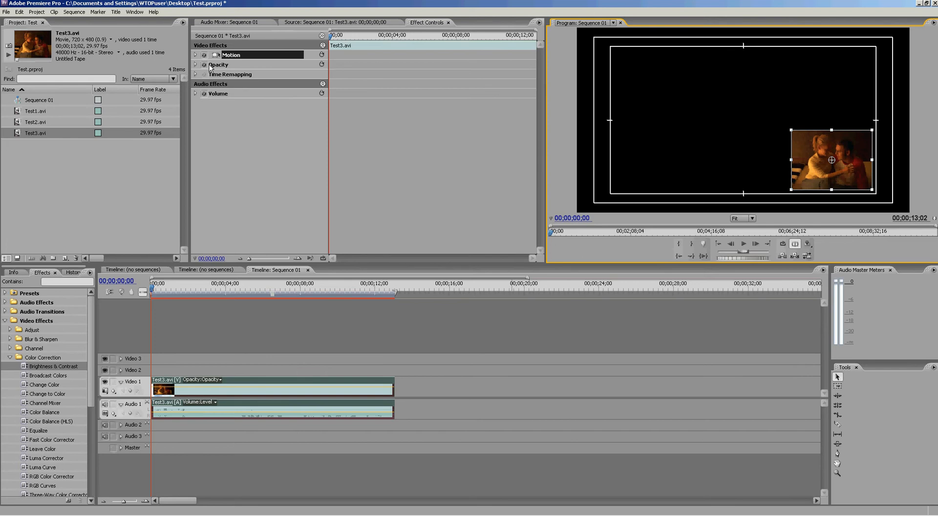
Create 00;00;00;00 keyframes holding position 551.7, 343.6 and scale 32.5.
click(196, 54)
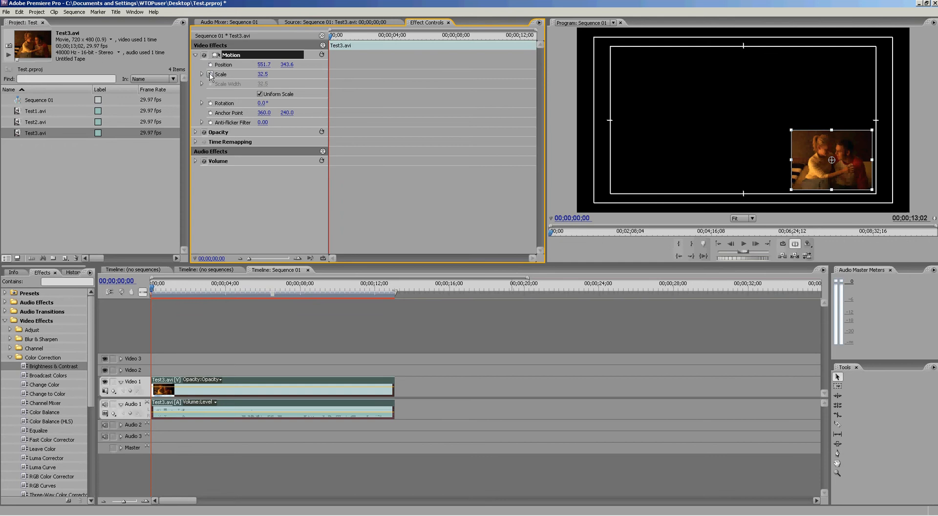
click(210, 65)
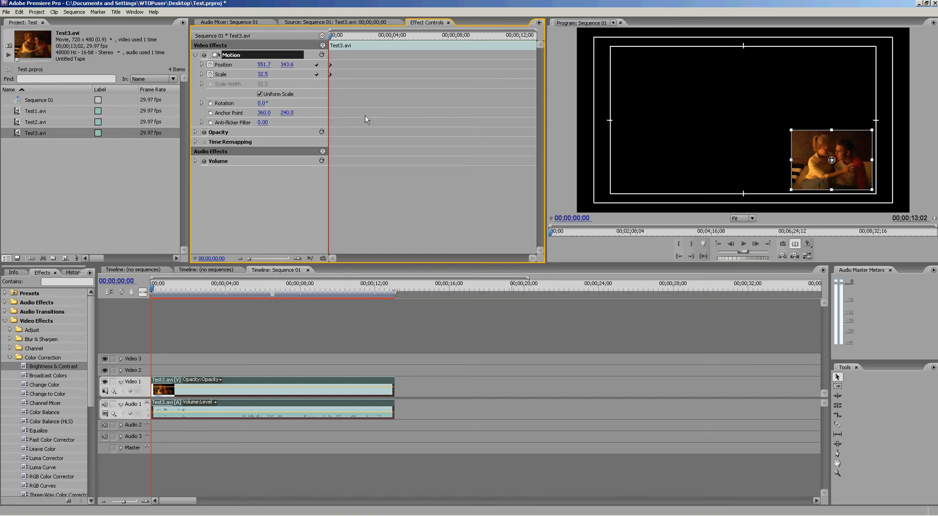
mouse_move(806, 161)
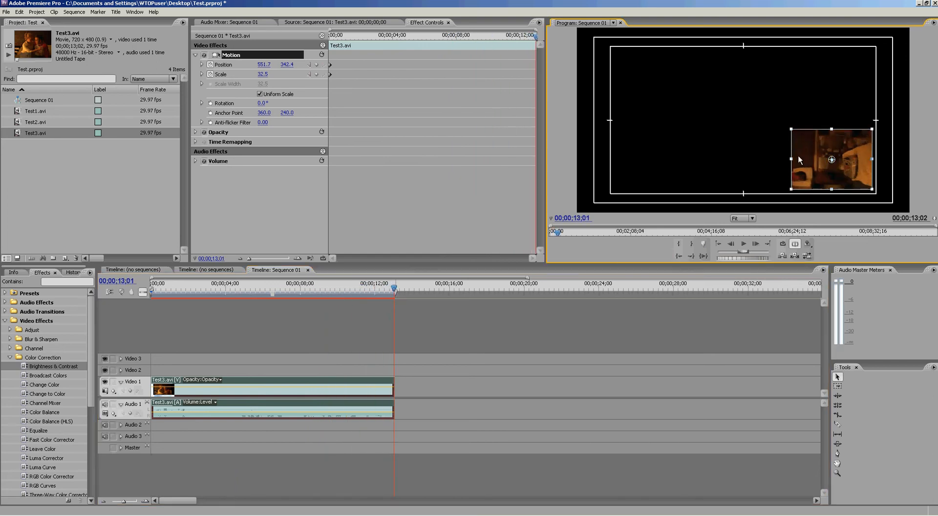
At 13;01, move the clip to the upper left and enlarge it, creating ending keyframes.
drag(830, 160, 661, 95)
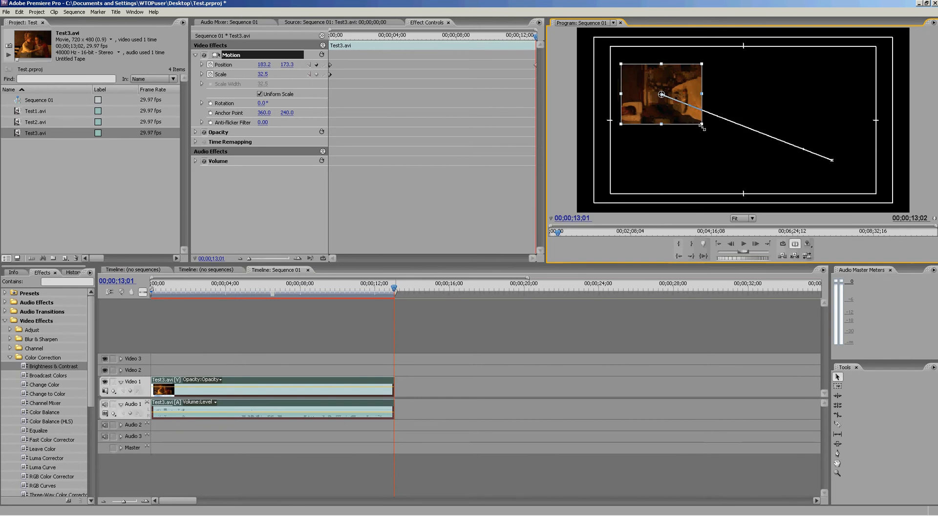
drag(662, 94, 684, 113)
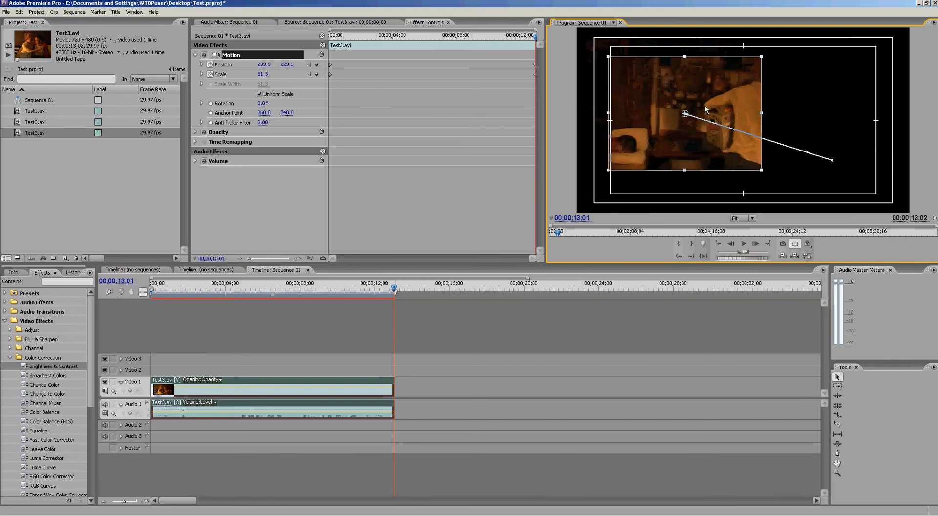
drag(684, 113, 691, 109)
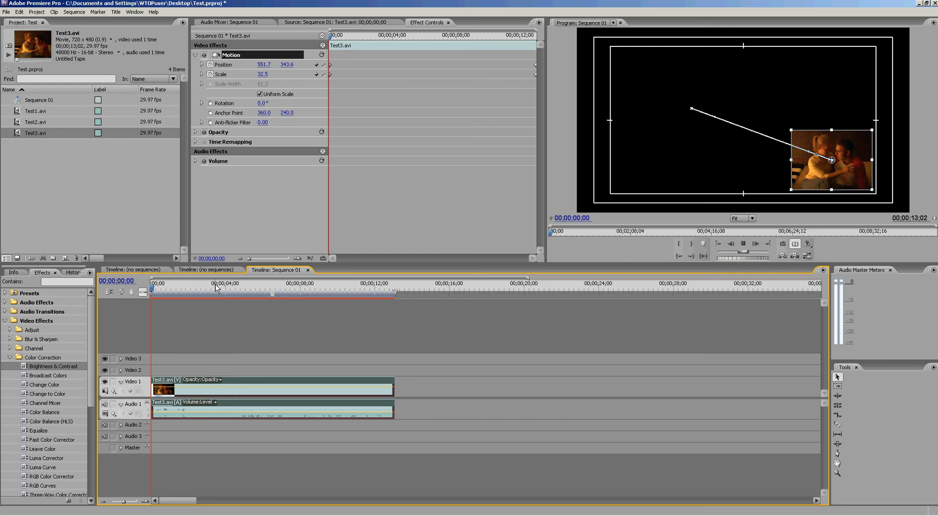
click(186, 288)
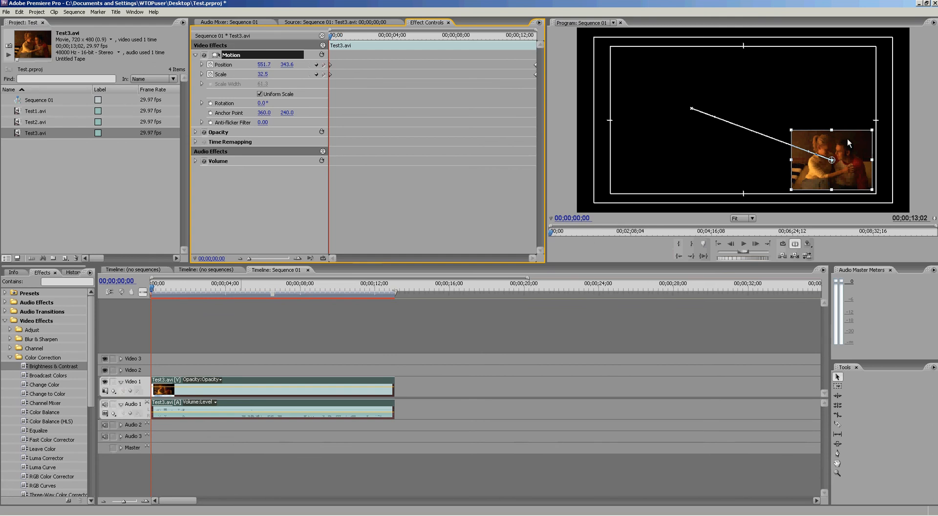
mouse_move(844, 157)
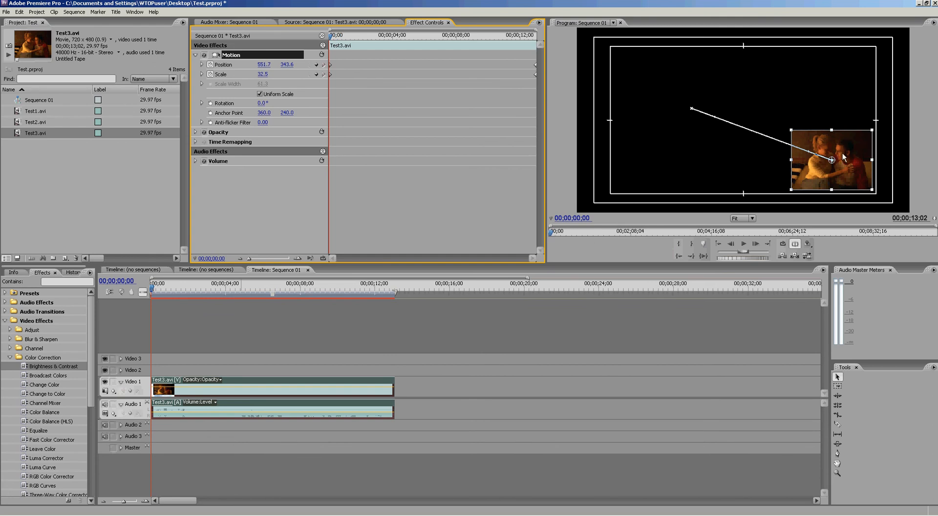
Place the clip at a new spot on each of the first four frames, ending near centre.
drag(830, 159, 802, 146)
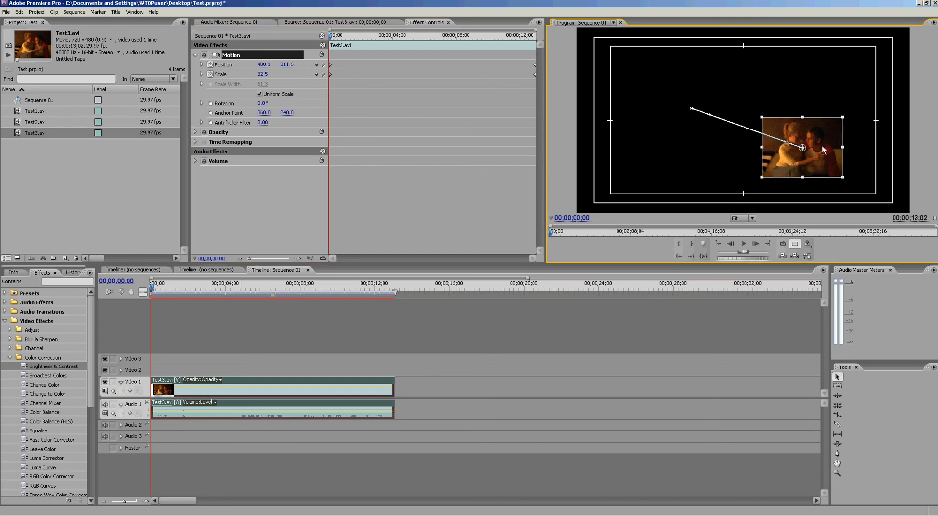
drag(801, 148, 657, 116)
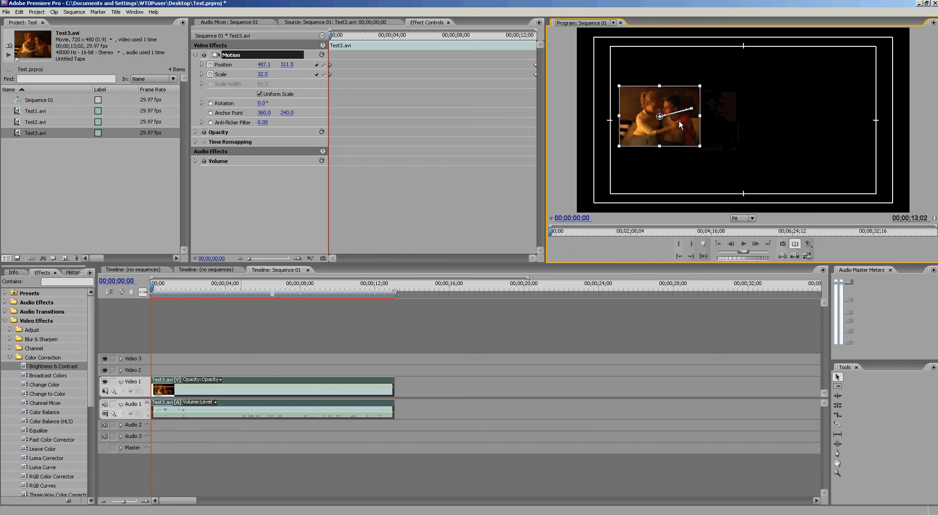
drag(657, 117, 696, 127)
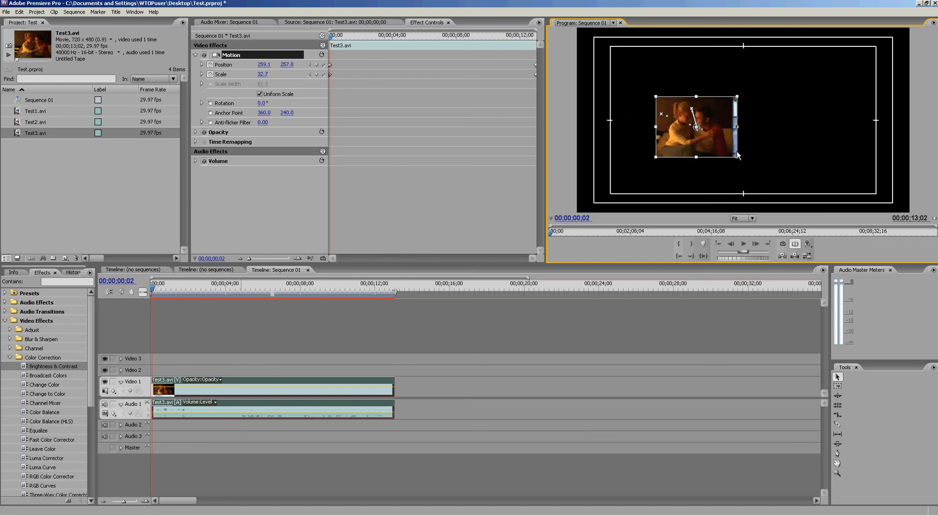
drag(694, 127, 752, 145)
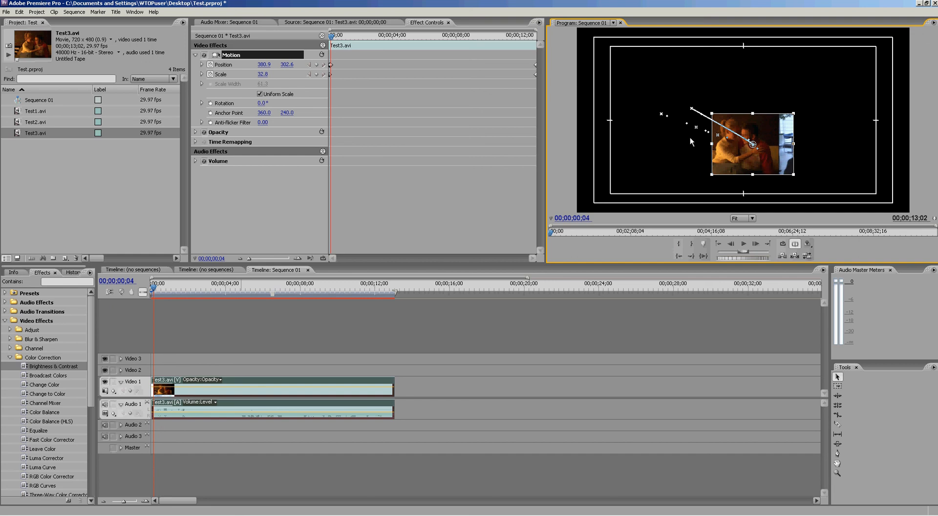